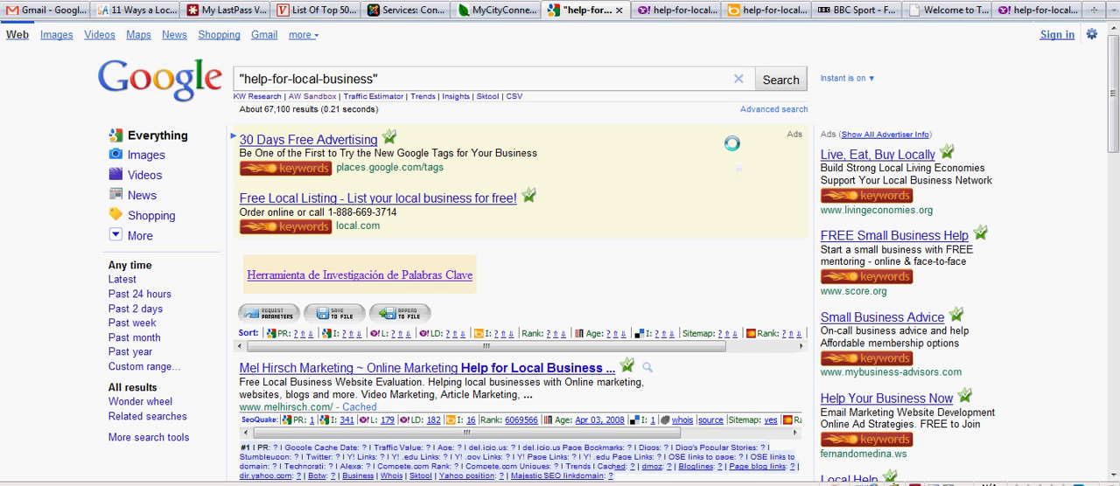
# - Scroll the results and open the SooperArticles article '11 Ways a Local Website Can be a Help For Local Businesses'
pyautogui.scroll(-3)
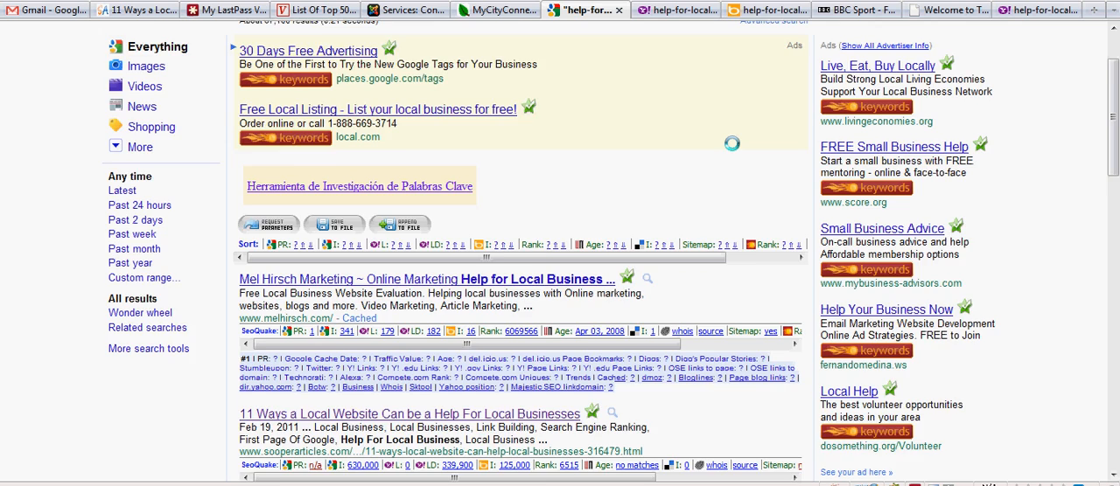
pyautogui.scroll(-3)
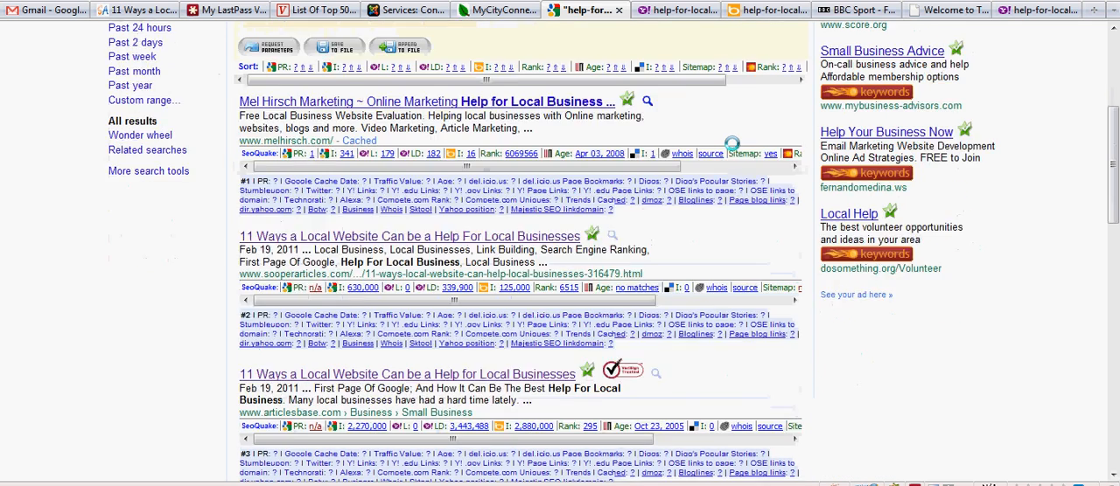
pyautogui.scroll(-3)
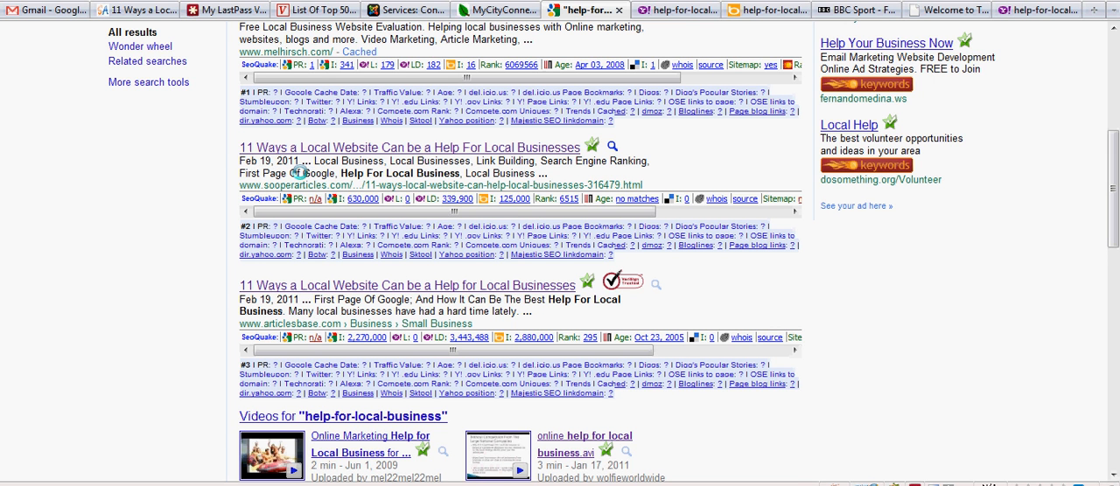
pyautogui.moveTo(307, 171)
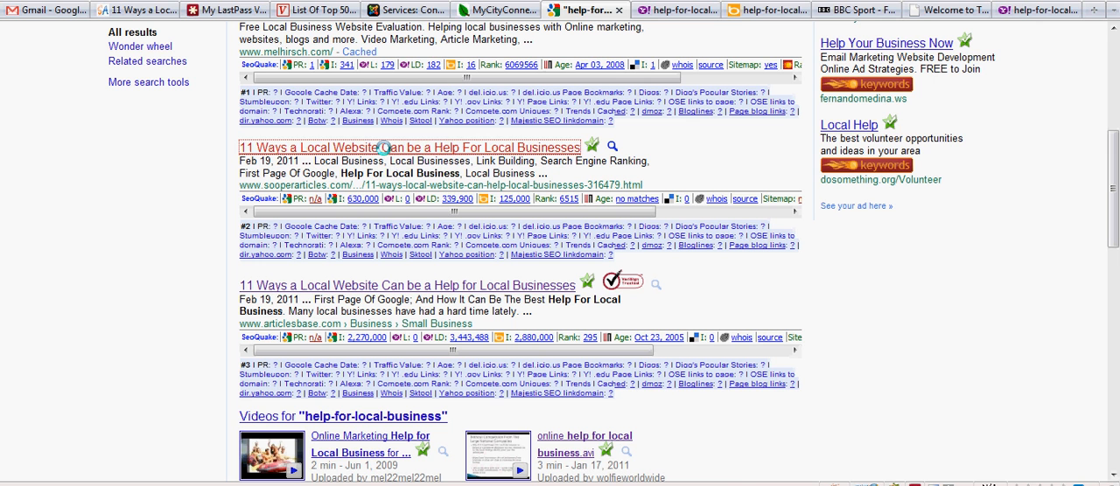
pyautogui.click(408, 147)
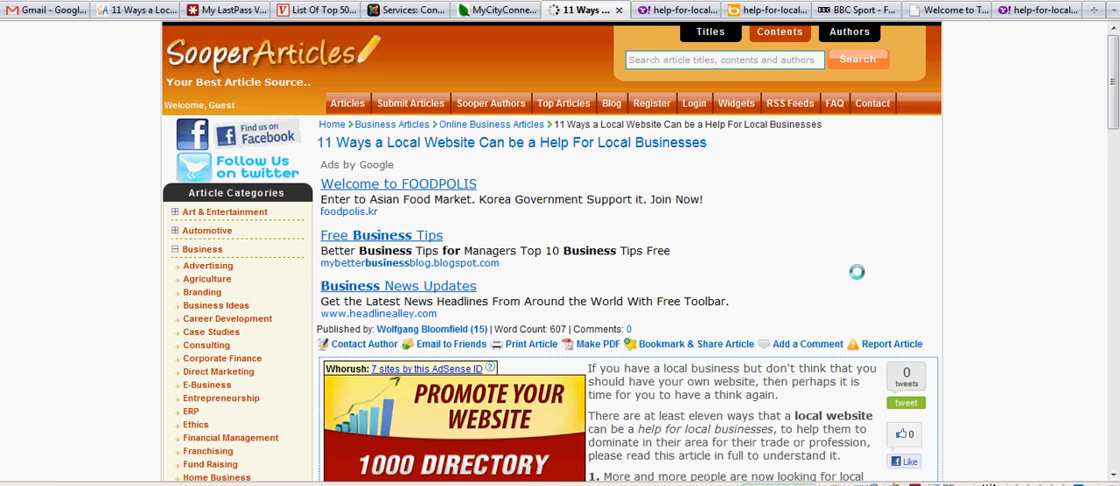
# - Read the SooperArticles article down to its About Author bio
pyautogui.click(689, 344)
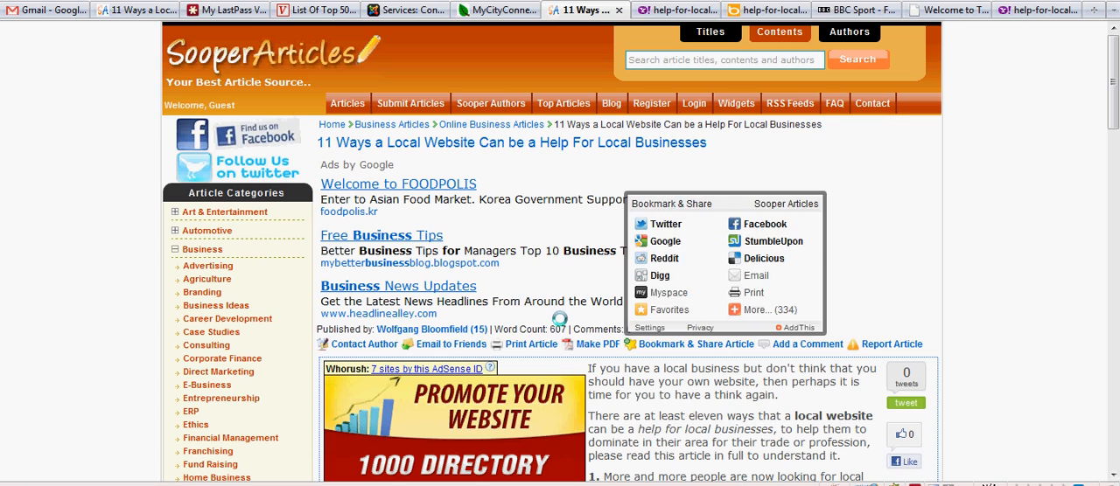
pyautogui.scroll(-3)
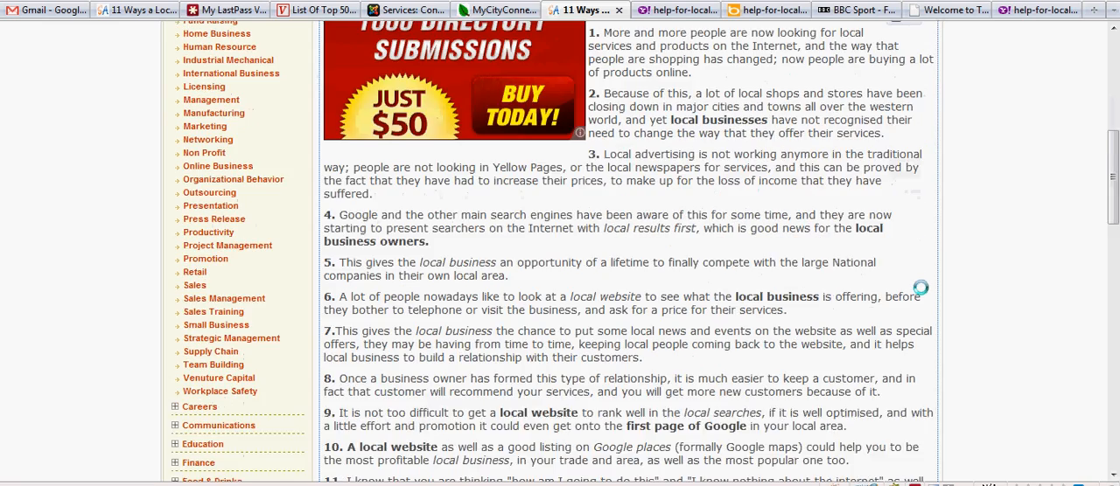
pyautogui.scroll(-3)
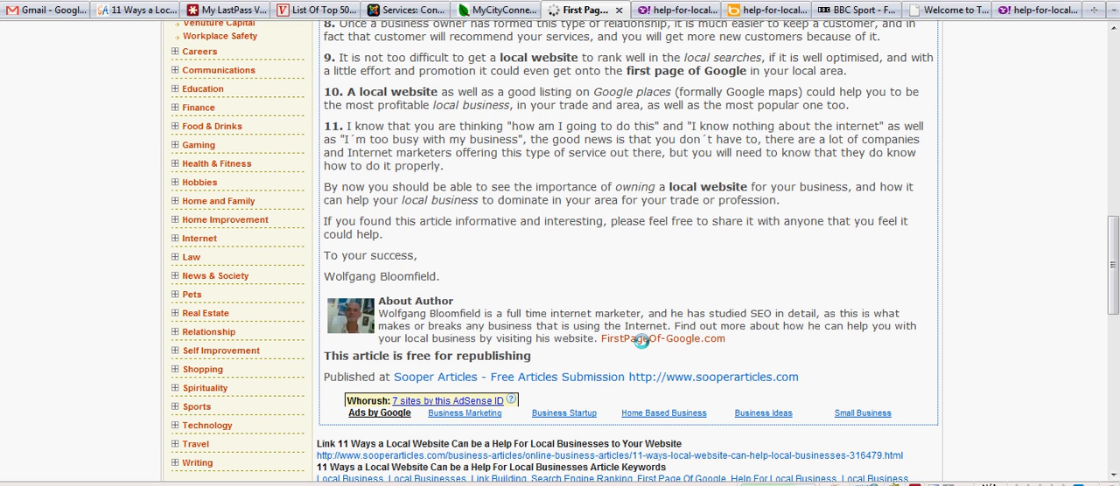
# - Visit FirstPageOf-Google.com from the author bio and scroll past its intro video
pyautogui.click(662, 339)
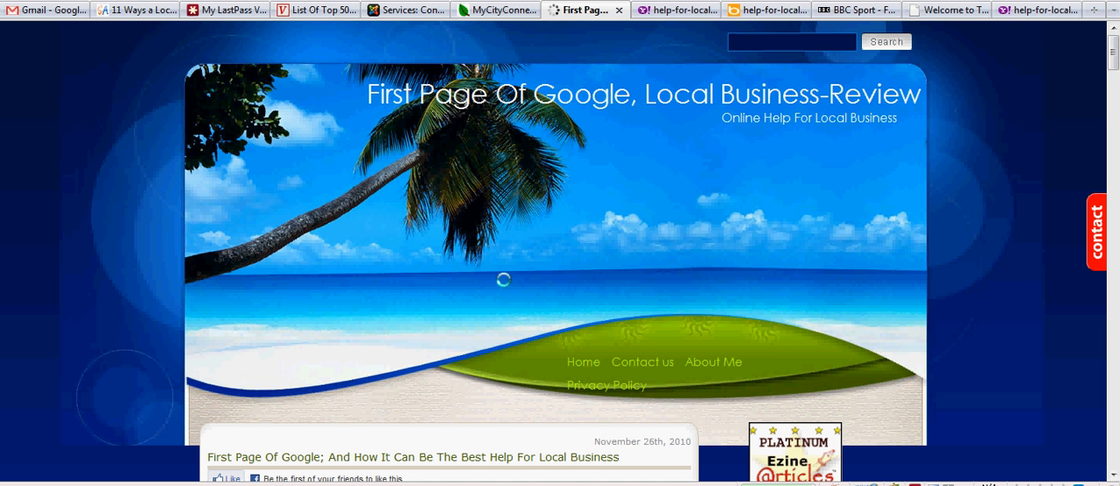
pyautogui.scroll(-3)
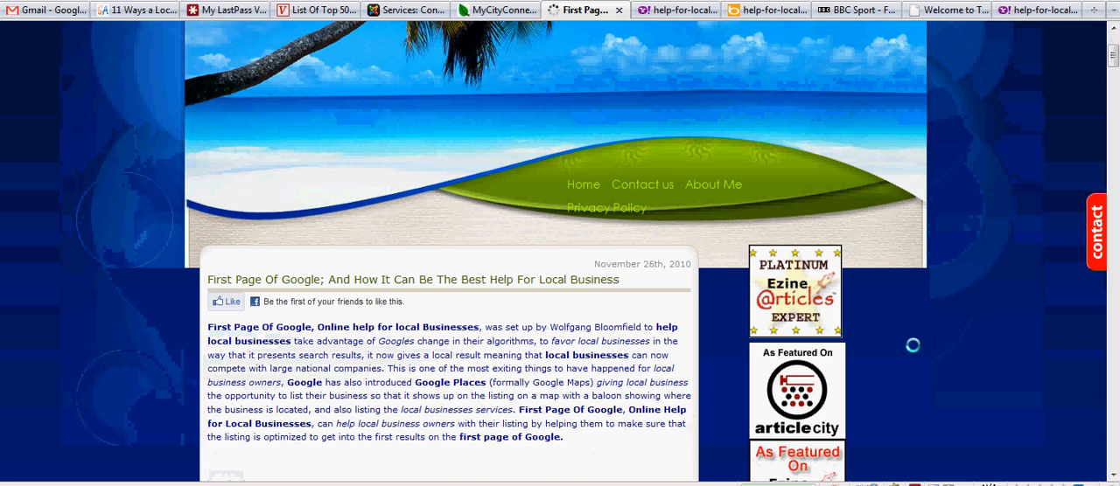
pyautogui.scroll(-3)
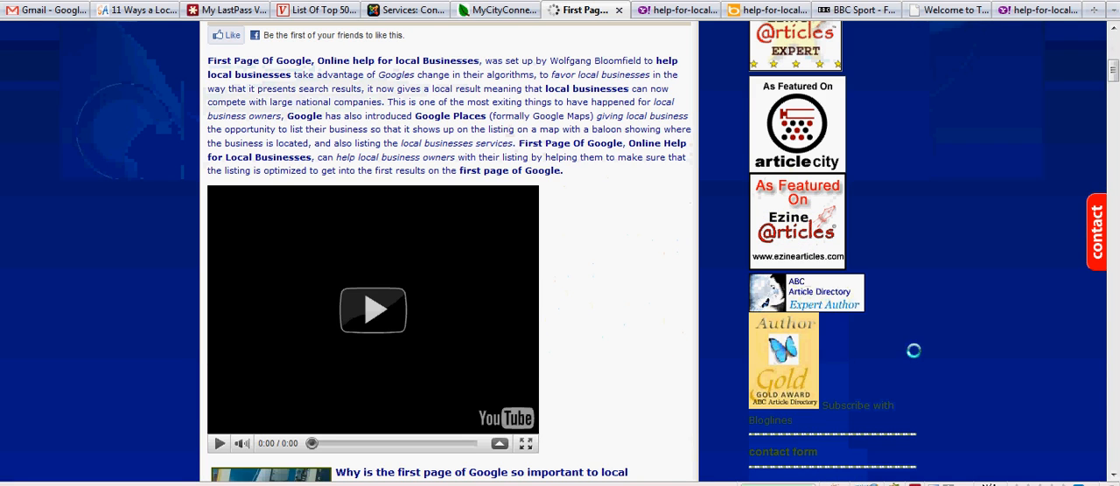
pyautogui.scroll(-3)
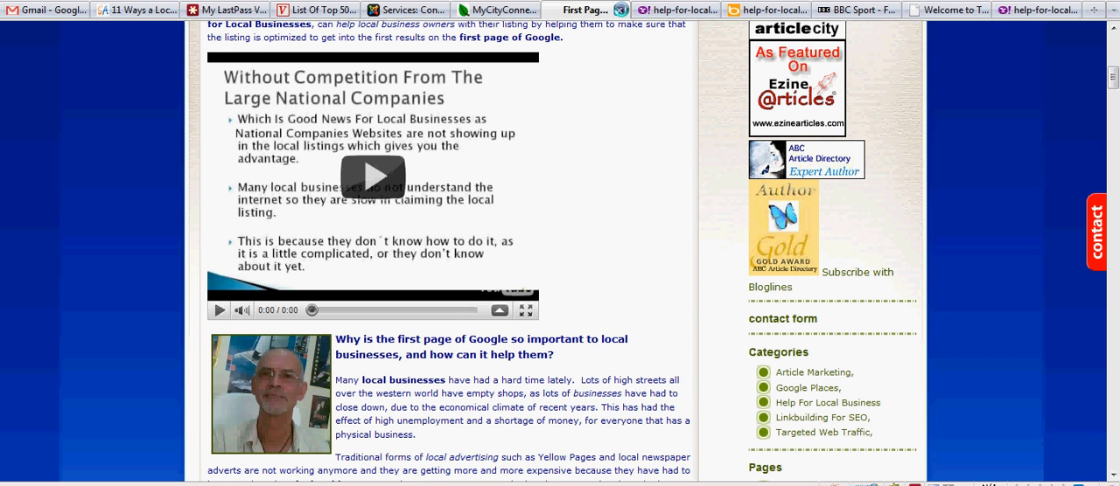
# - Switch to the Yahoo tab showing help-for-local-business results
pyautogui.click(608, 10)
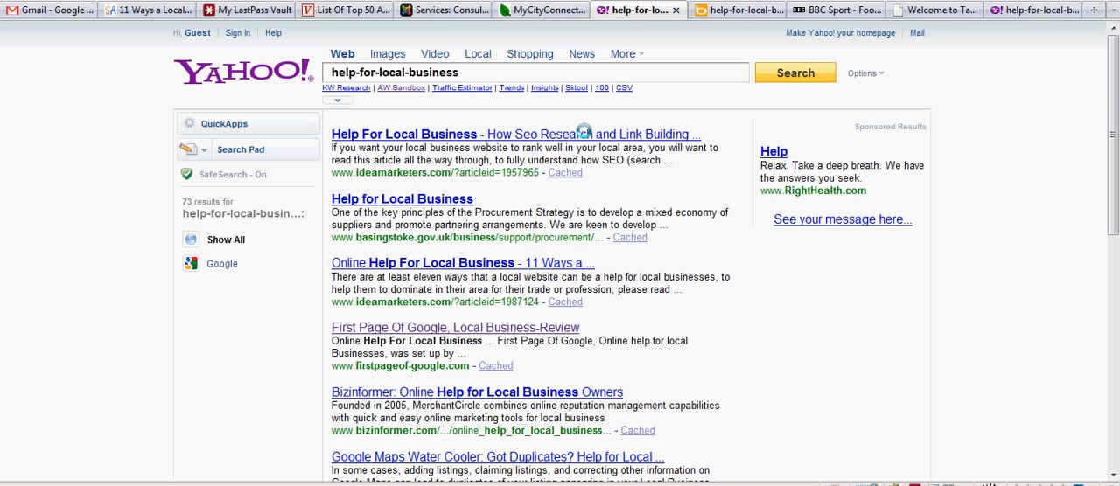
pyautogui.moveTo(381, 140)
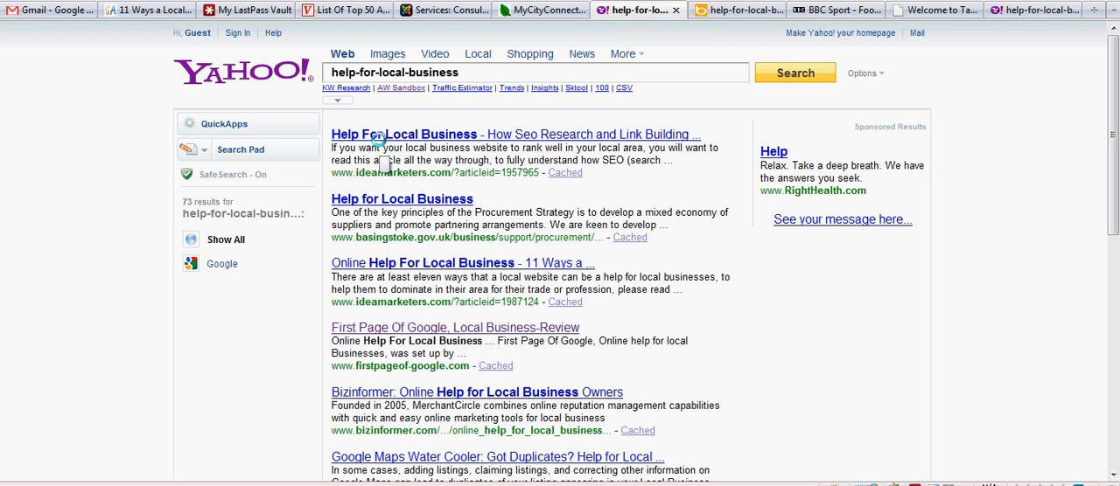
pyautogui.moveTo(534, 129)
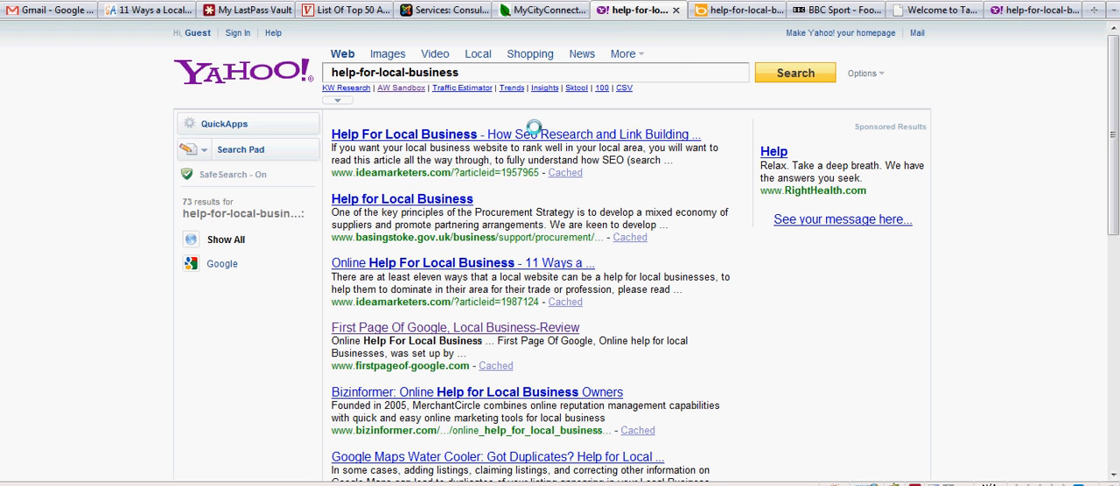
pyautogui.moveTo(674, 143)
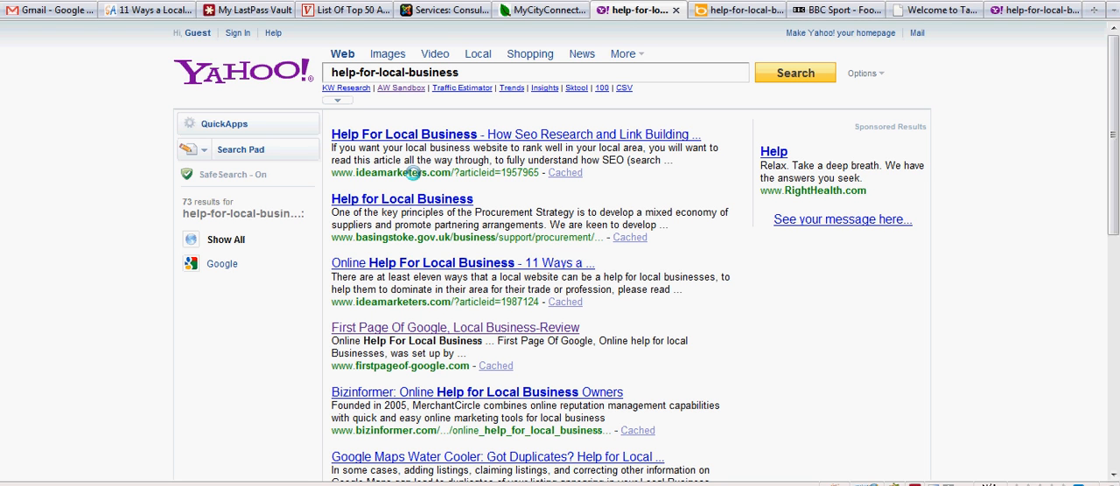
pyautogui.moveTo(466, 216)
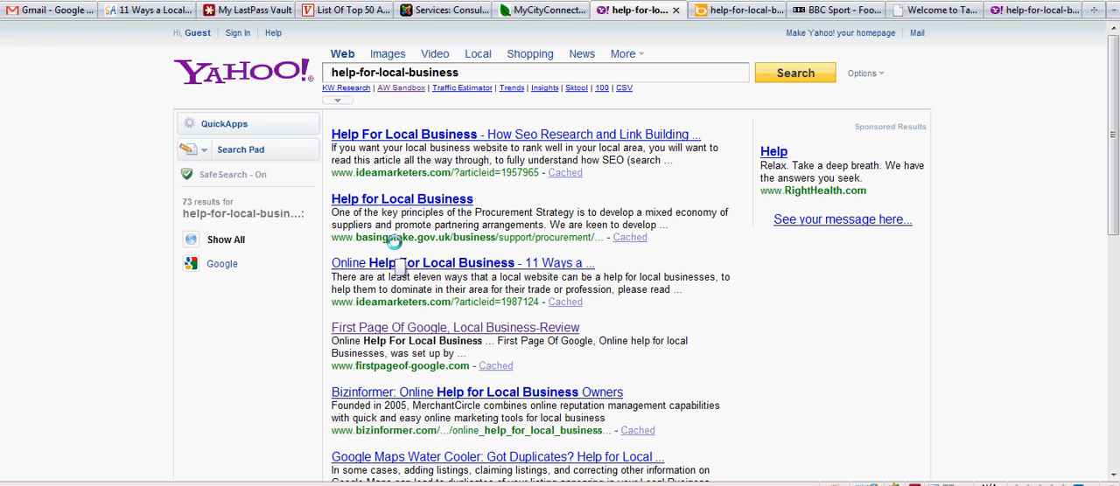
pyautogui.moveTo(442, 268)
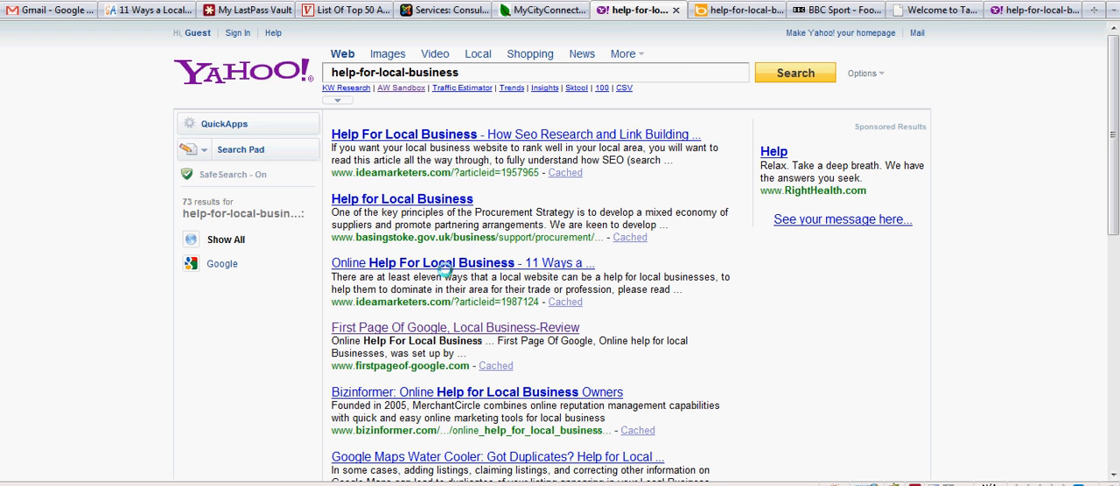
pyautogui.moveTo(538, 264)
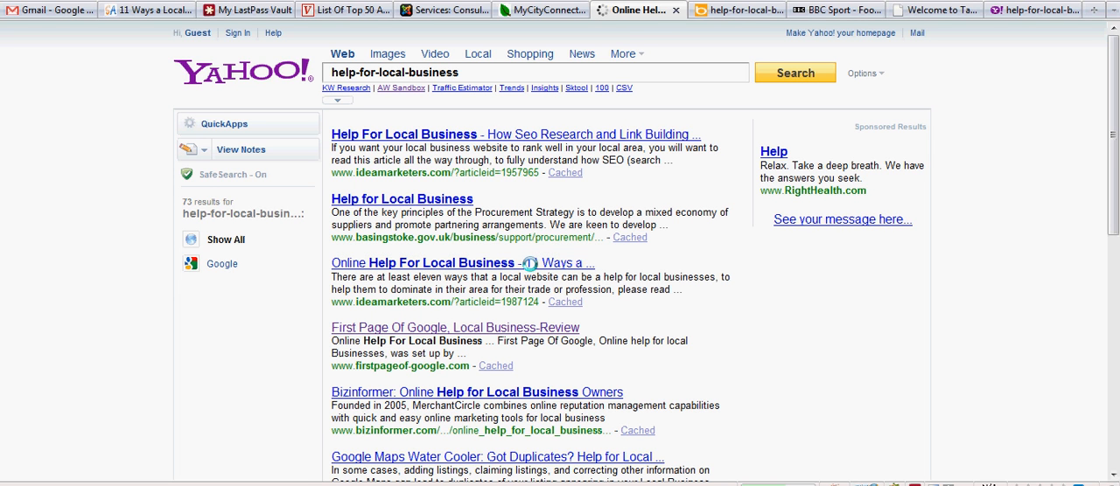
# - Read the IdeaMarketers '11 Ways a Local Website' article and show its Bookmark & Share menu
pyautogui.click(421, 262)
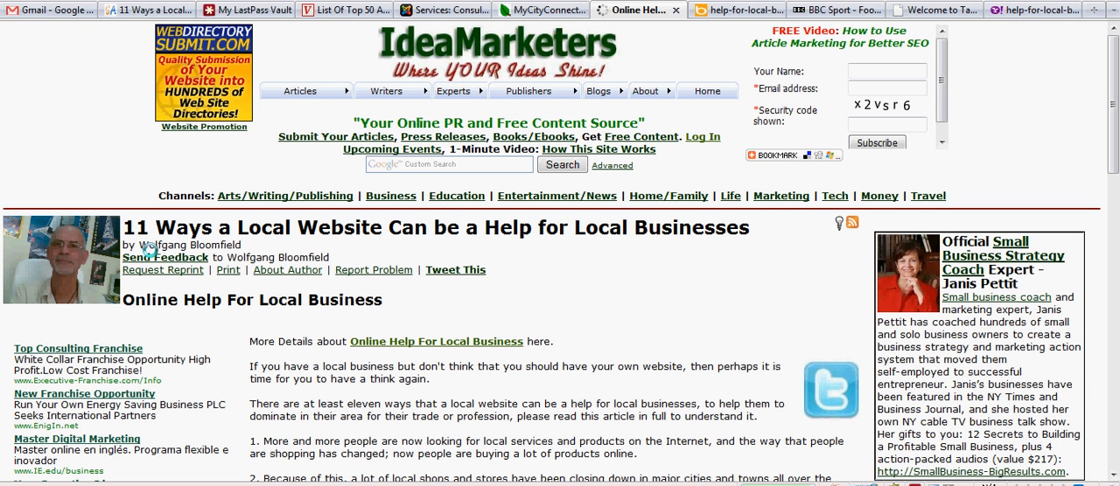
pyautogui.scroll(-3)
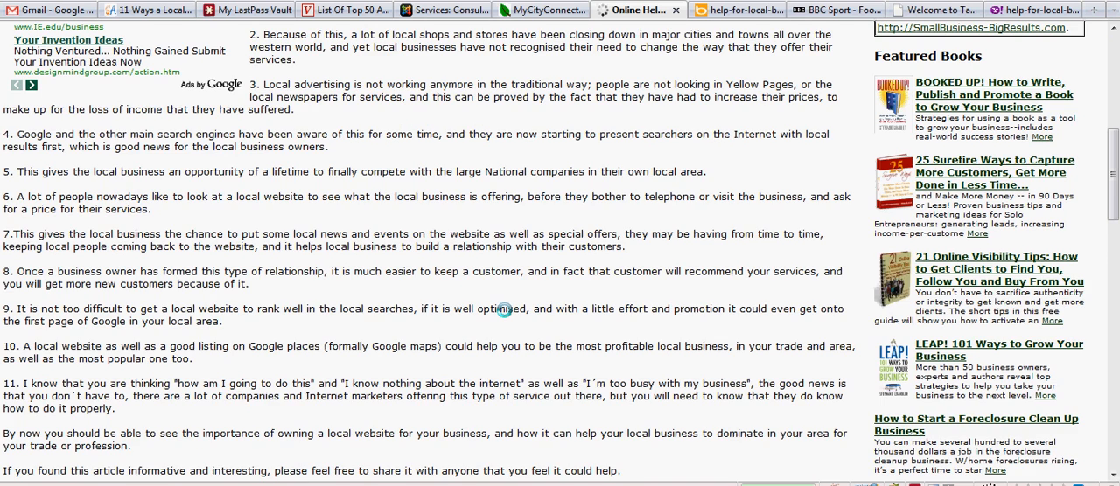
pyautogui.scroll(-3)
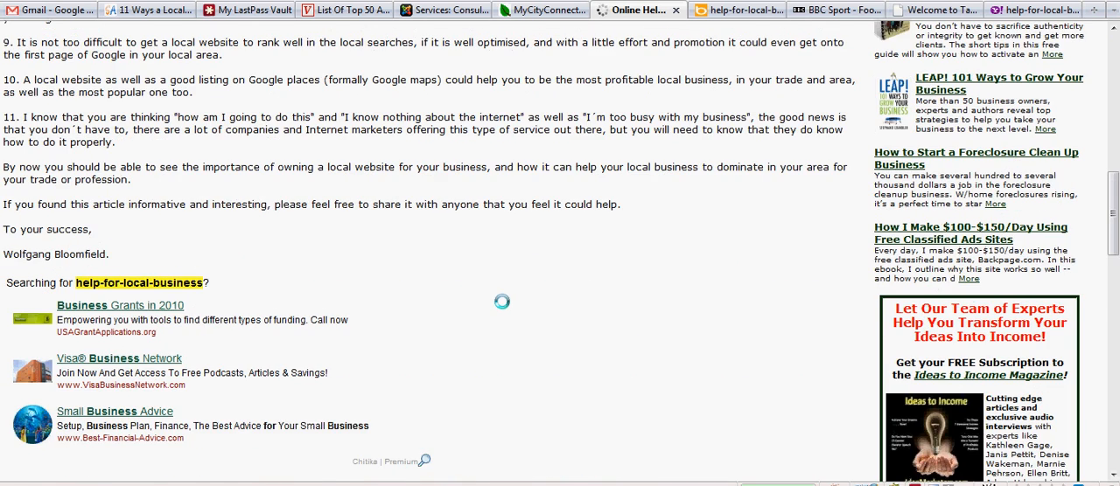
pyautogui.scroll(-3)
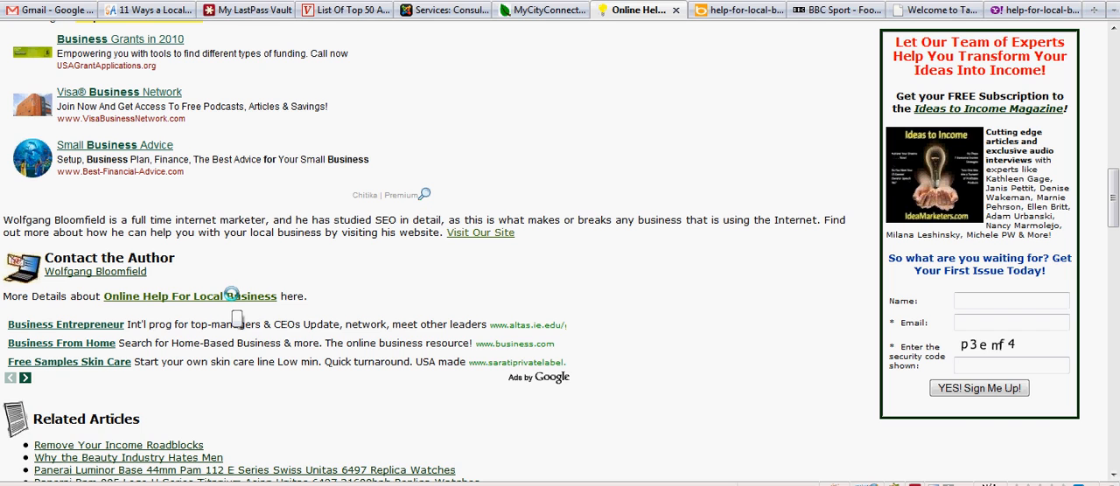
pyautogui.scroll(-3)
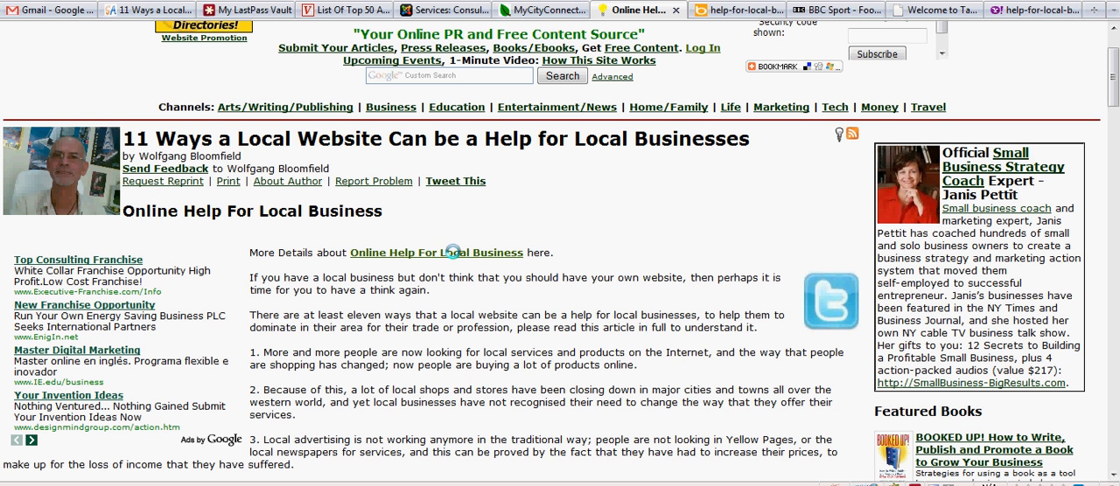
pyautogui.moveTo(458, 277)
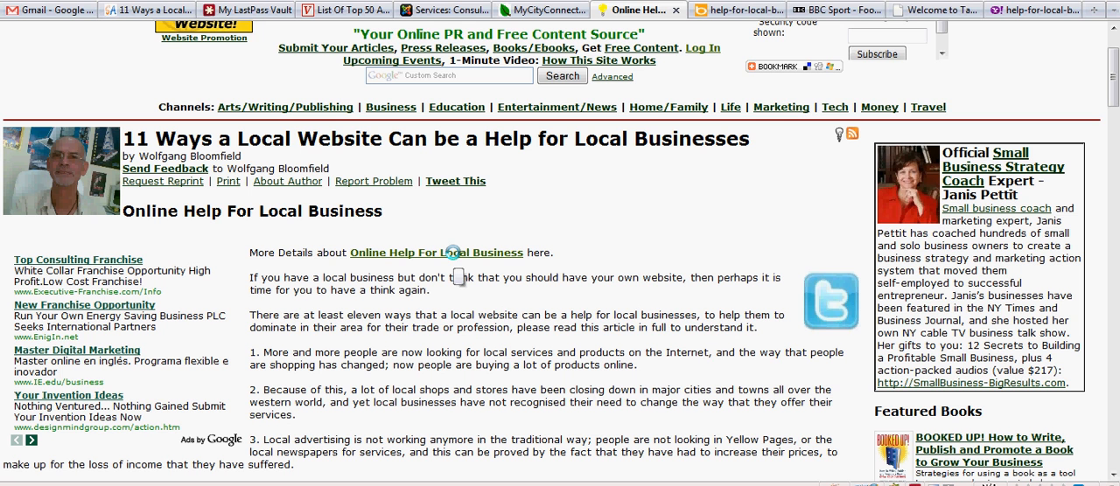
pyautogui.click(774, 67)
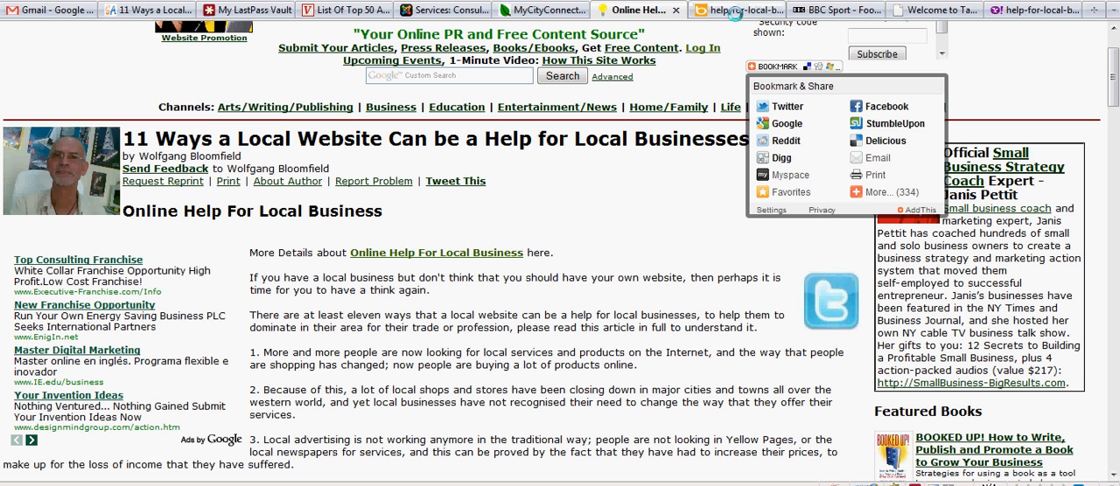
pyautogui.moveTo(735, 9)
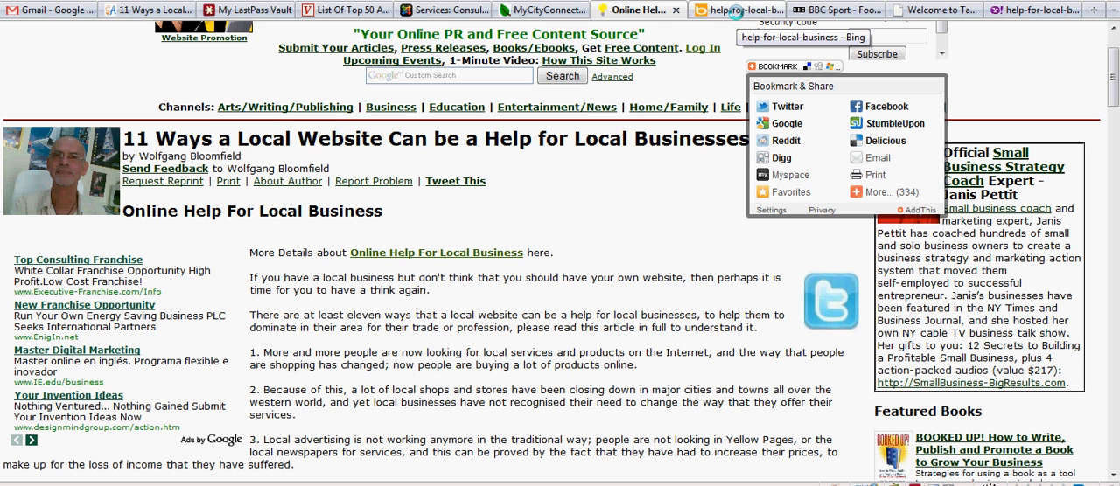
# - Switch to Bing's help-for-local-business results and scroll past the sixth listing
pyautogui.click(731, 9)
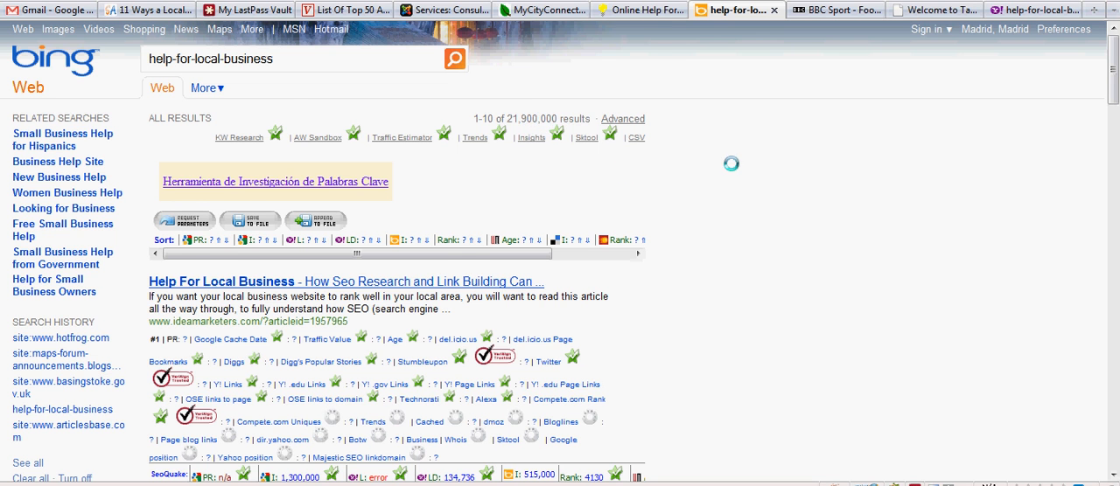
pyautogui.scroll(-3)
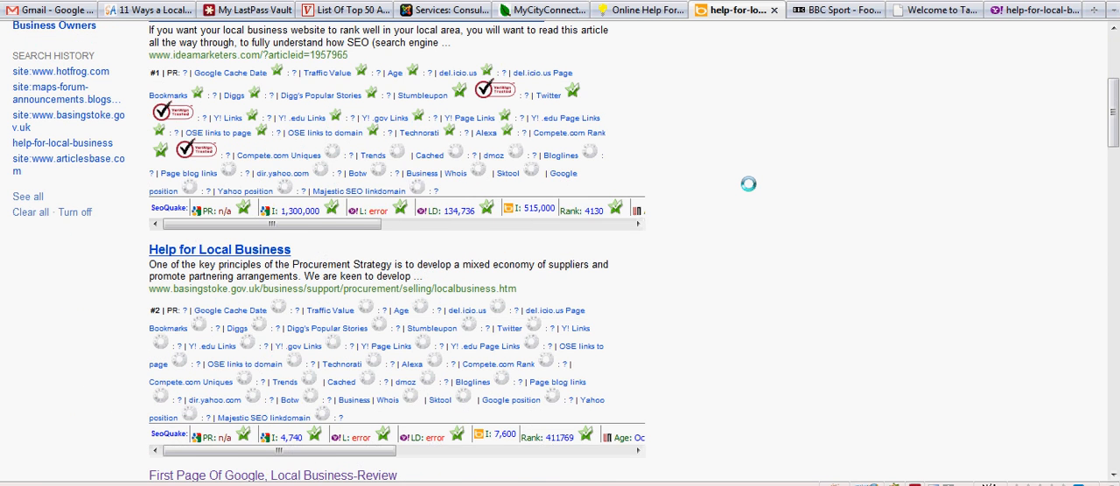
pyautogui.scroll(-3)
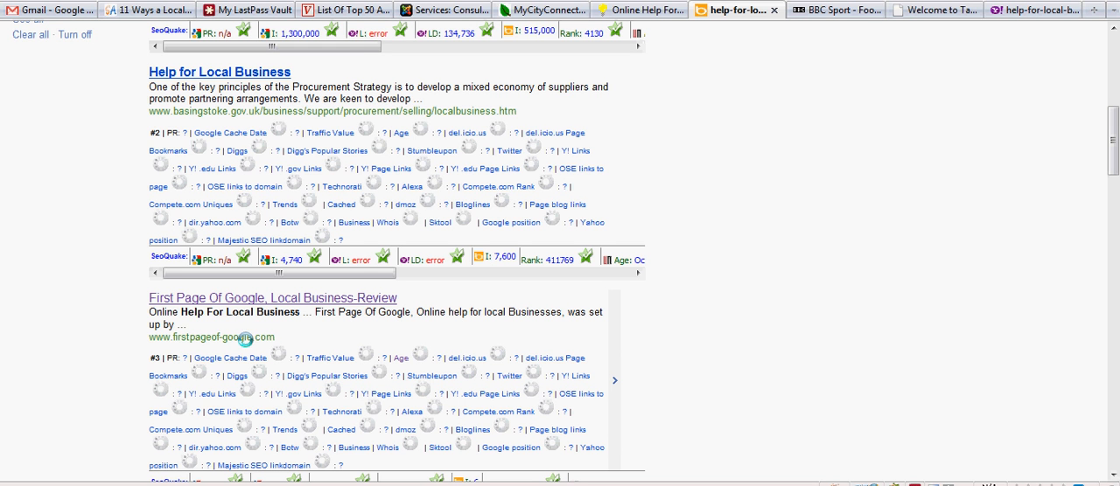
pyautogui.scroll(-3)
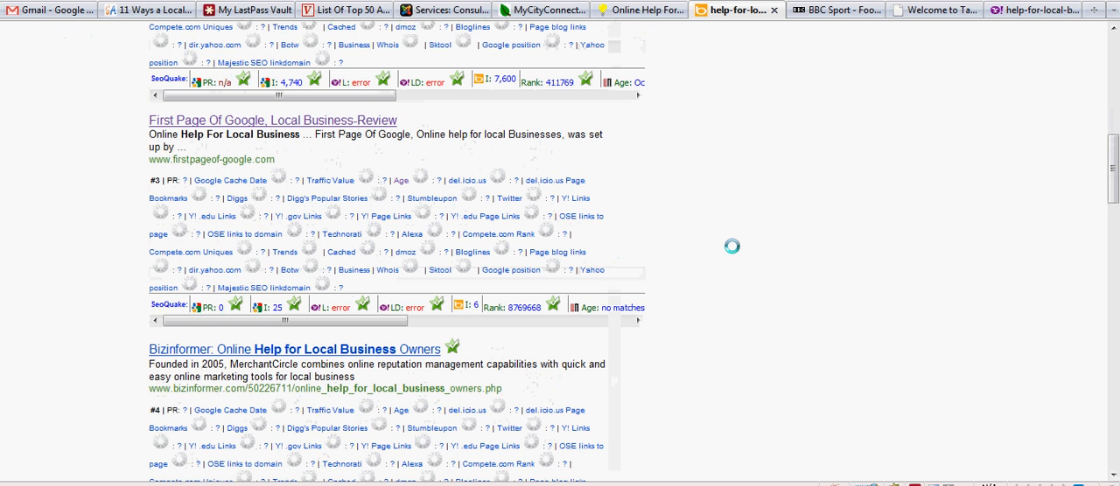
pyautogui.scroll(-3)
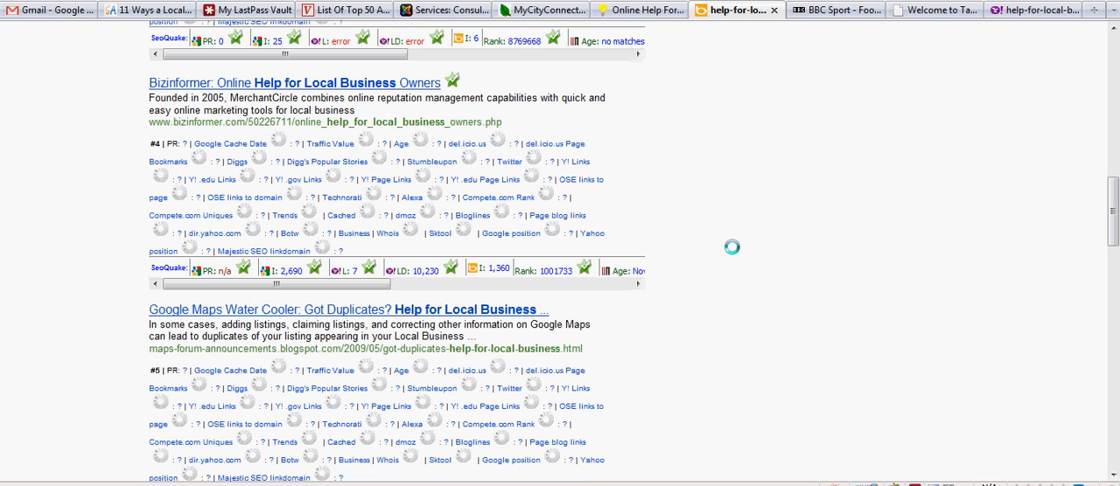
pyautogui.scroll(-3)
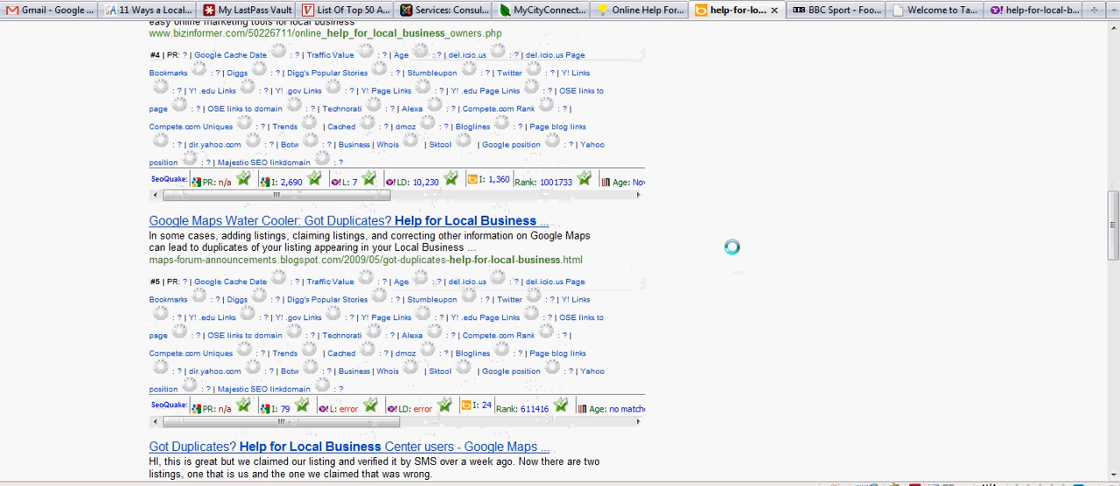
pyautogui.scroll(-3)
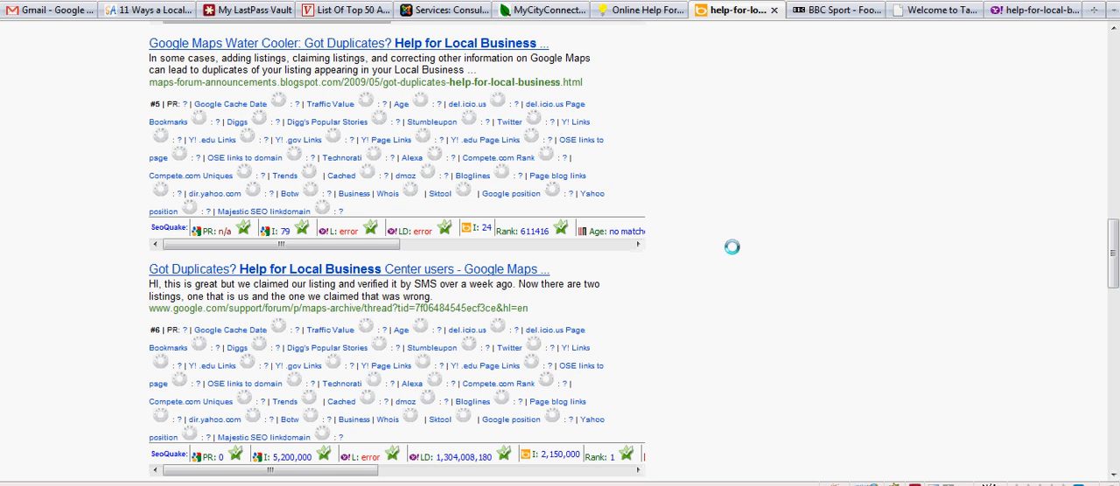